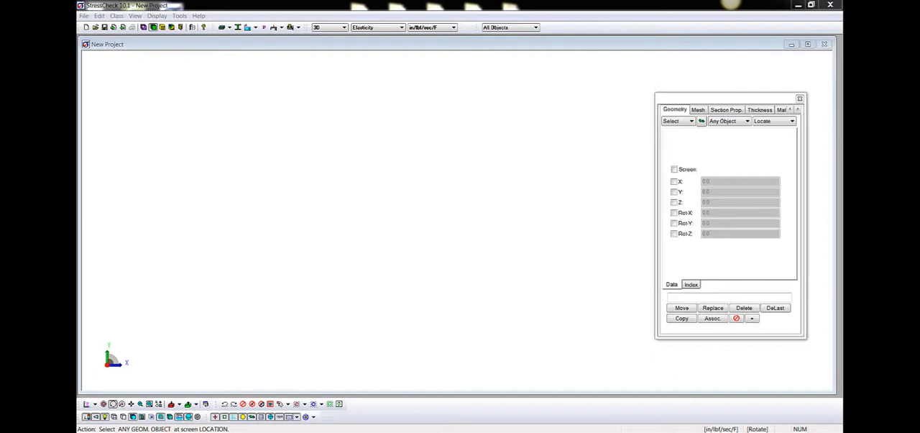
mouse_move(343, 126)
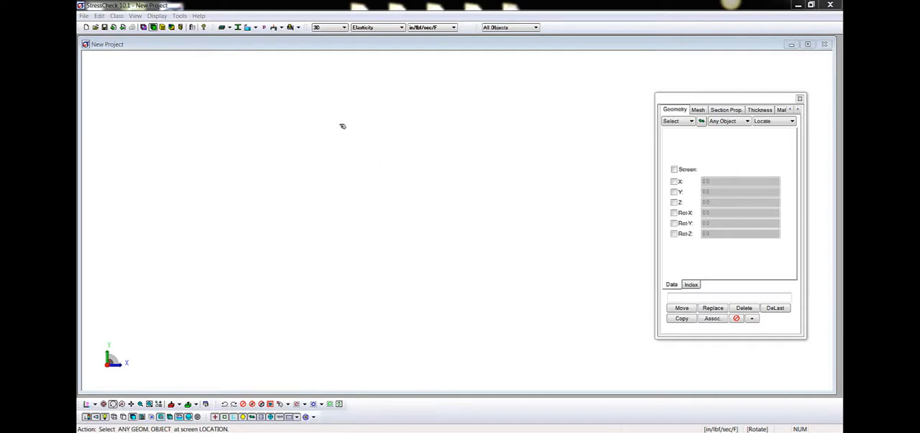
Open the StressCheck Handbook and load the rod end example model from it.
left_click(191, 27)
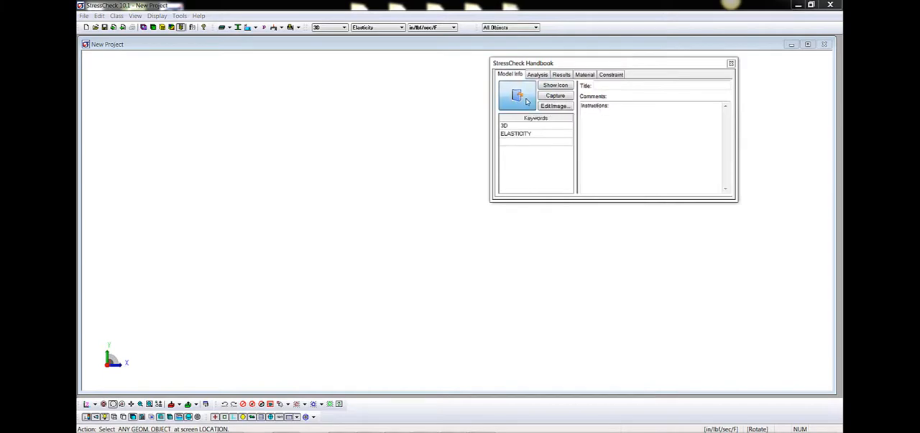
left_click(554, 107)
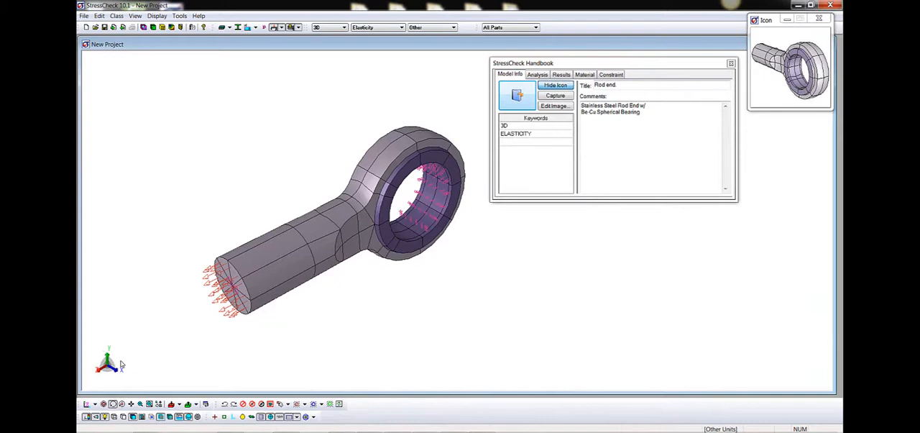
mouse_move(351, 283)
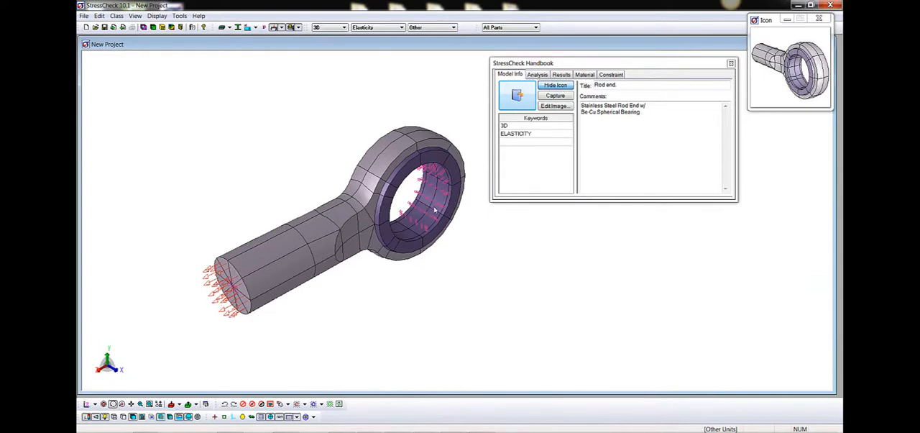
mouse_move(420, 245)
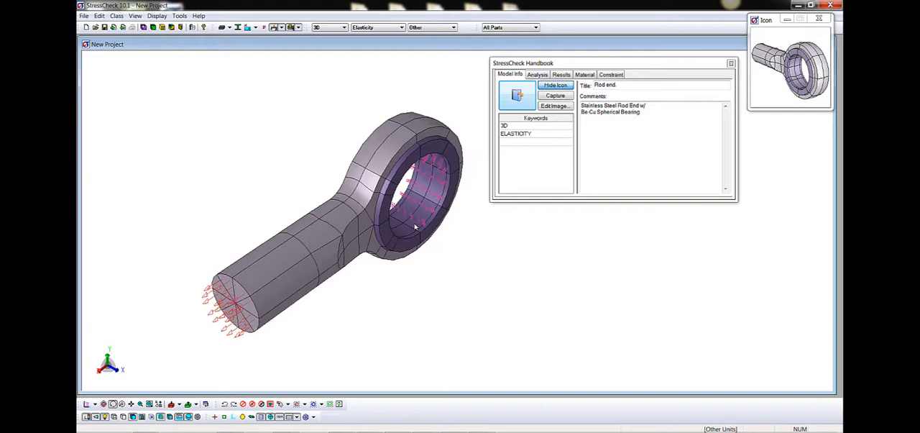
Orbit and zoom the rod end model to inspect it and its bearing bore from several sides.
left_click_drag(414, 227, 453, 222)
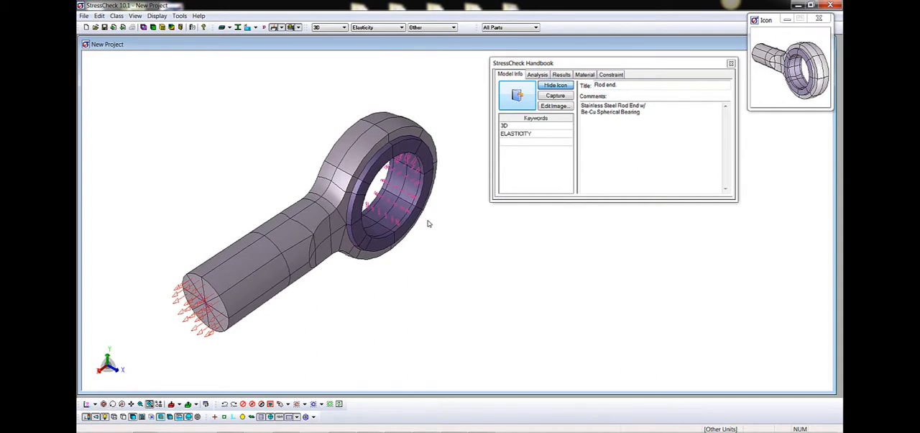
left_click_drag(323, 123, 414, 223)
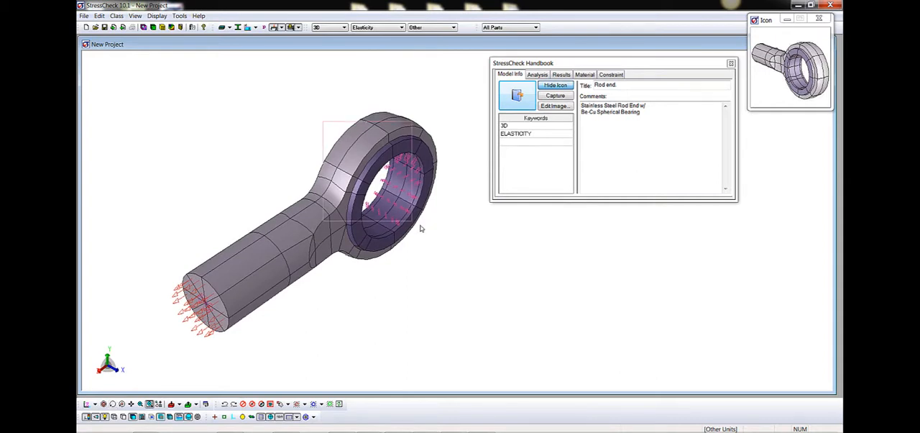
scroll("up", 3)
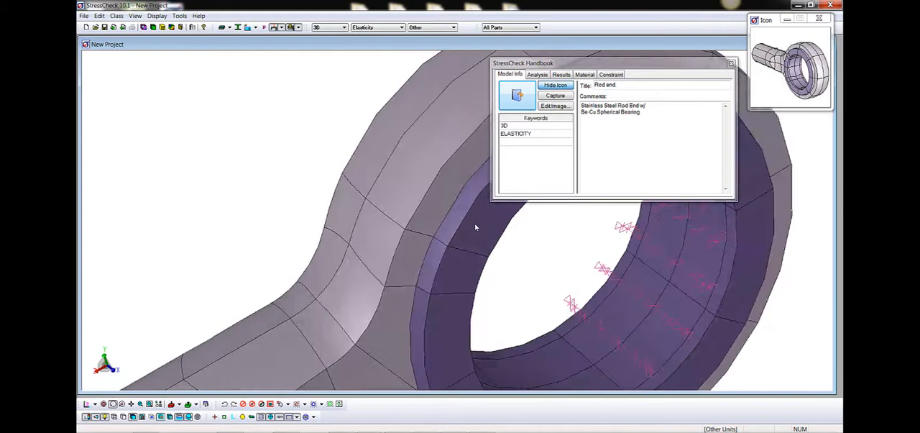
left_click_drag(474, 228, 443, 228)
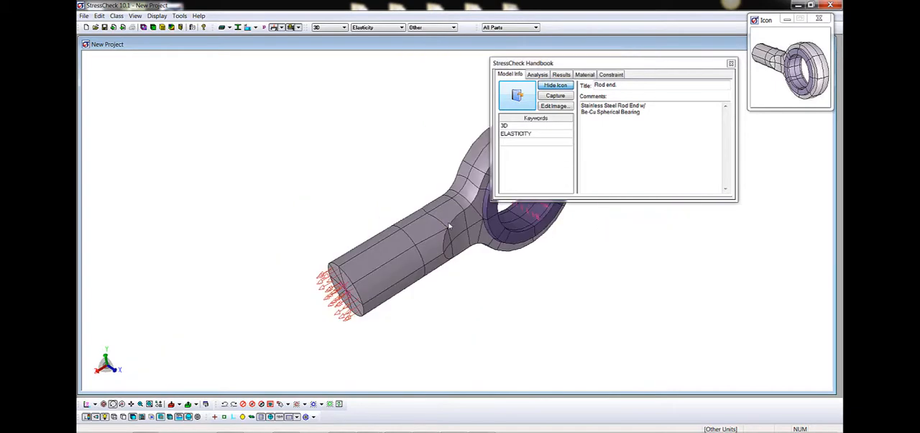
left_click_drag(448, 227, 367, 231)
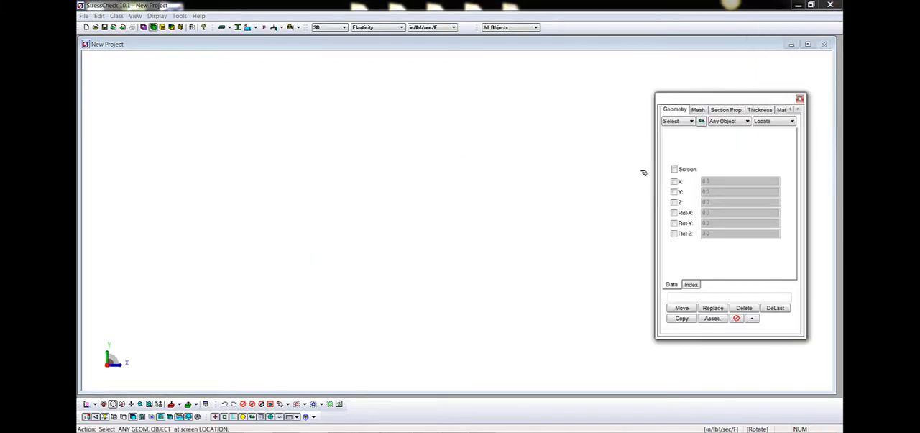
mouse_move(444, 126)
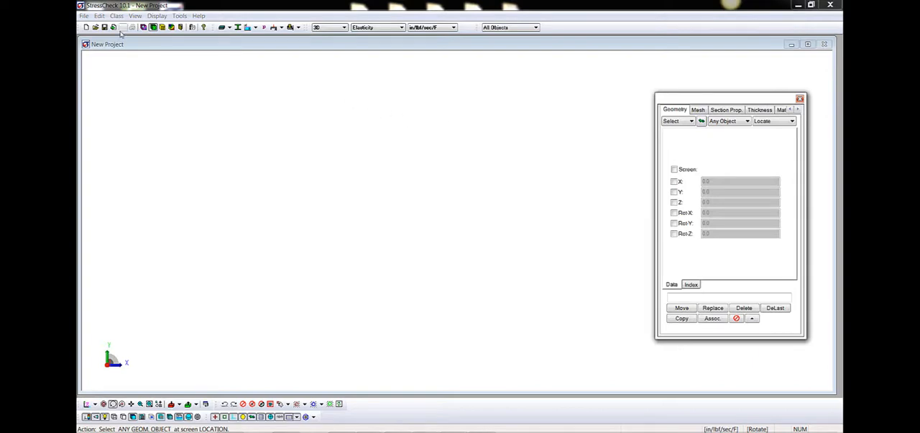
Open the LugClevisFull.sci part from the Handbook\Parts folder.
left_click(94, 27)
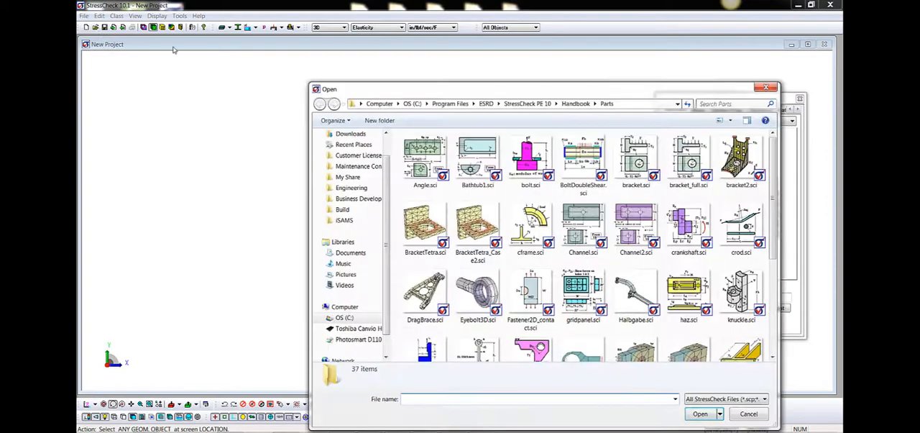
scroll("down", 3)
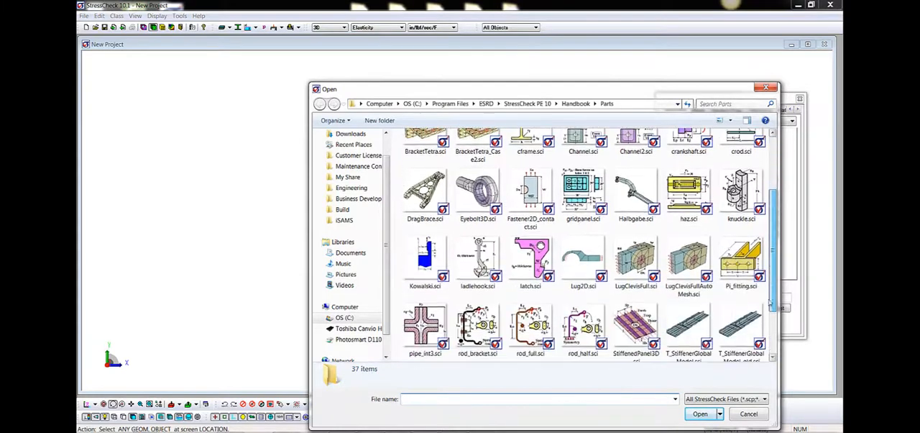
left_click(636, 261)
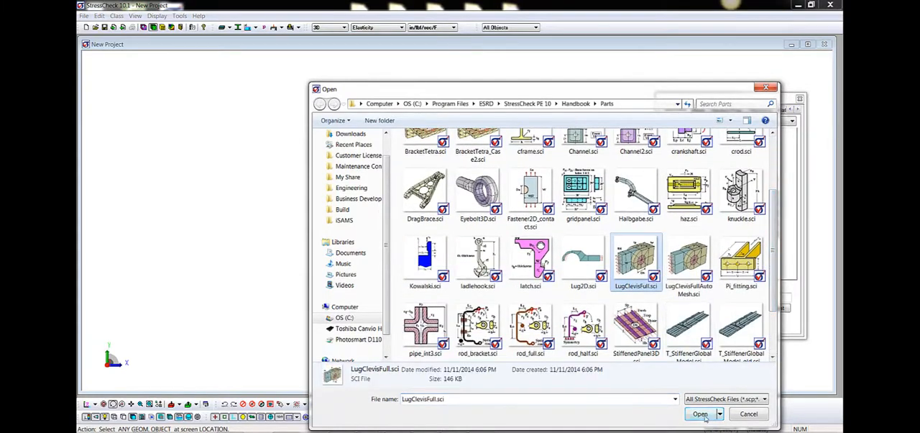
left_click(701, 414)
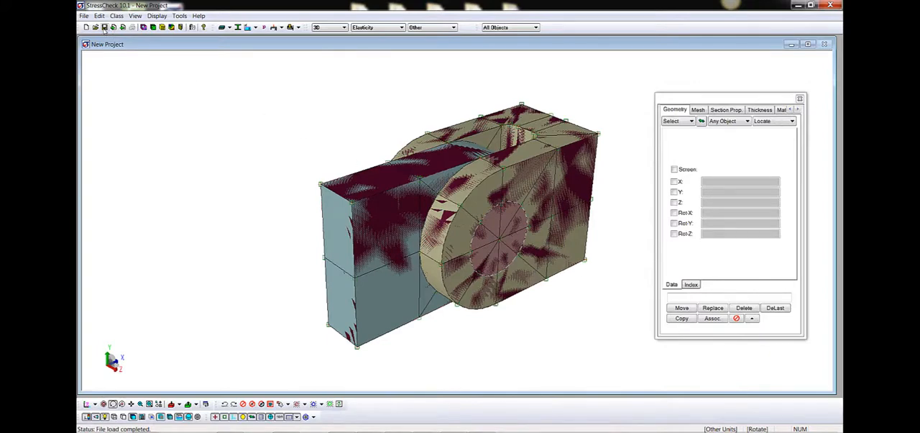
Save the lug model as the project LugProject.scp in Documents.
left_click(103, 27)
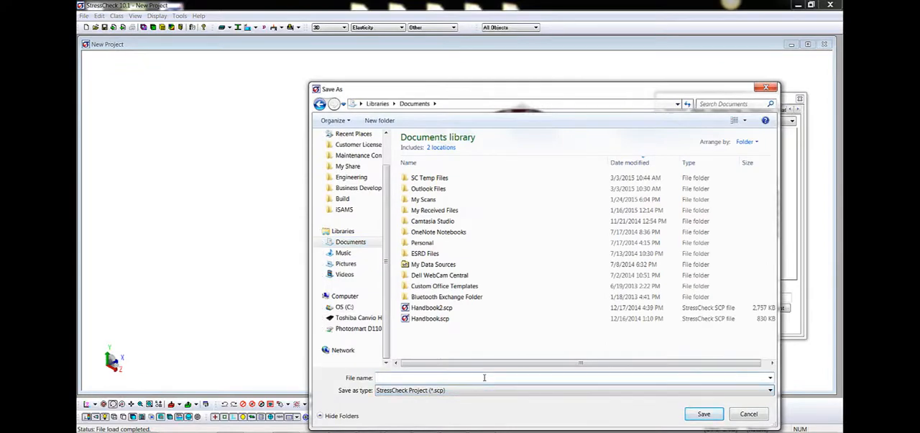
type("LugP")
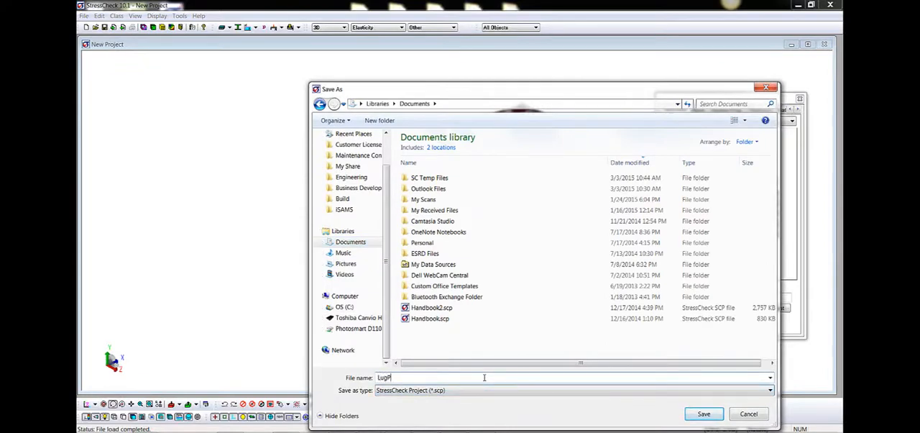
left_click(703, 414)
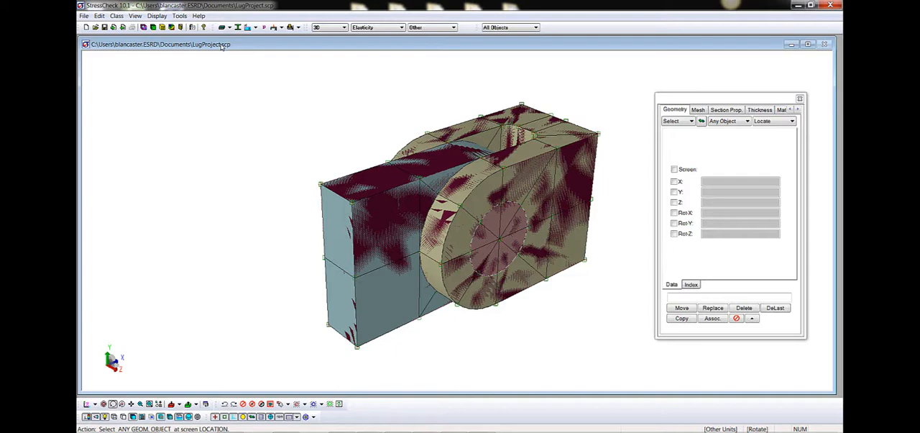
mouse_move(228, 115)
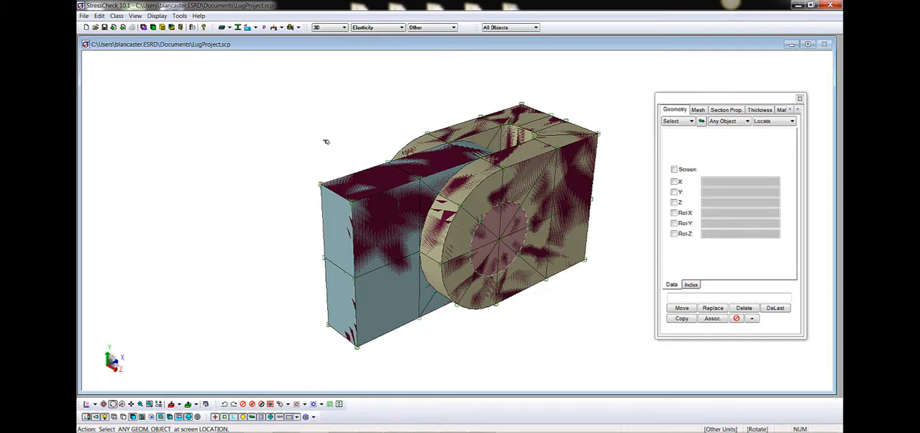
mouse_move(386, 180)
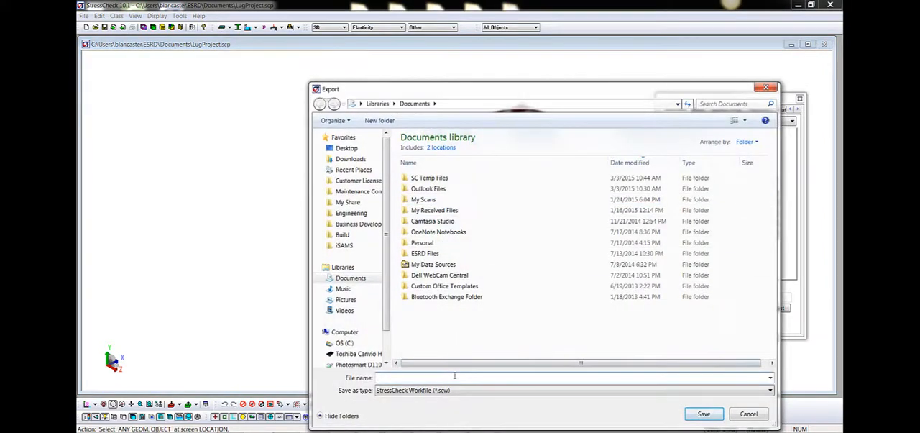
Export the lug model as the StressCheck workfile LugWorkfile and start a new project.
type("LugWorkfile")
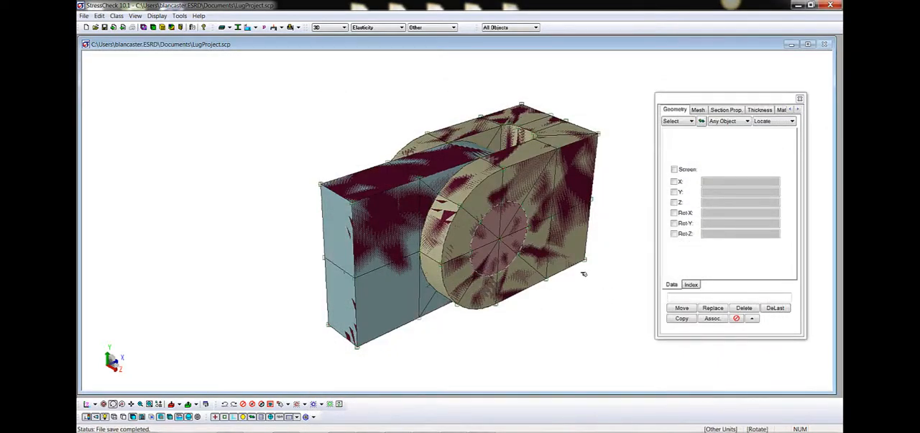
left_click(86, 28)
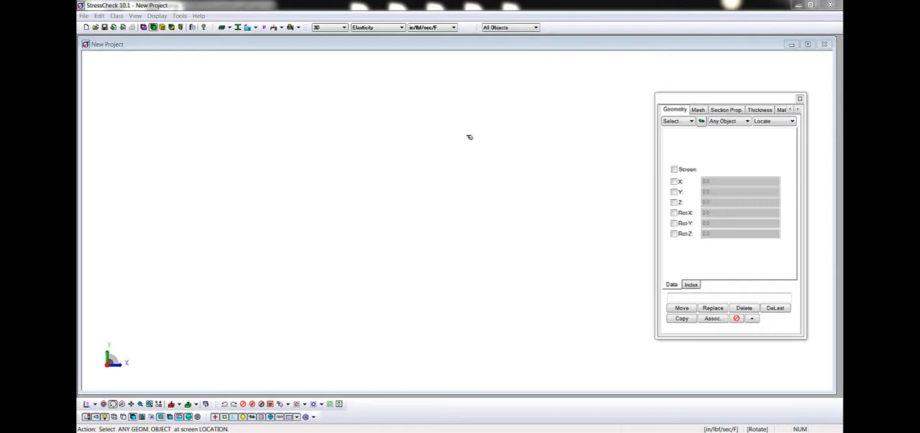
mouse_move(415, 138)
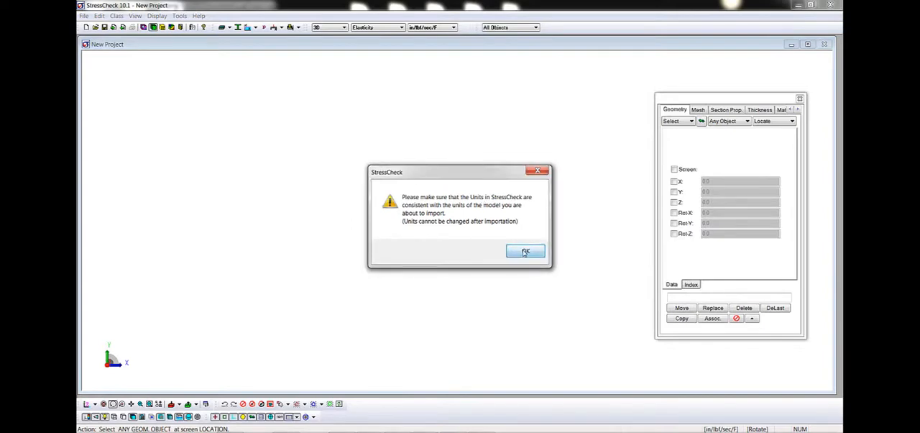
Accept the units consistency warning and choose the lug model file to import.
left_click(526, 250)
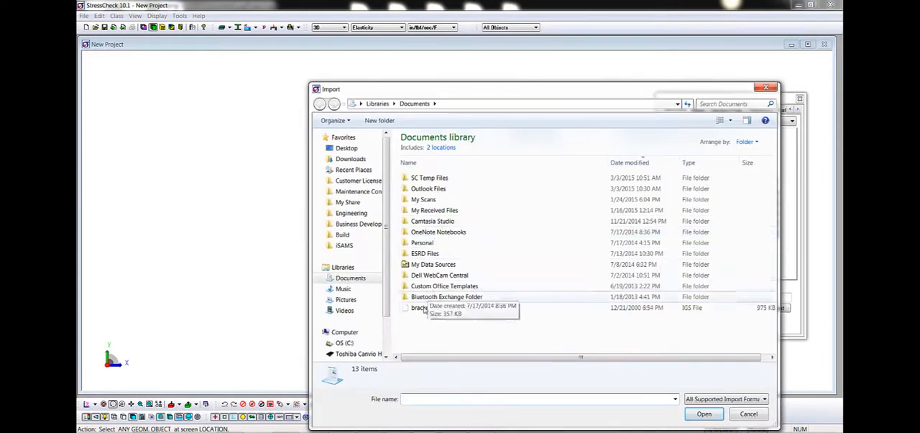
left_click(426, 308)
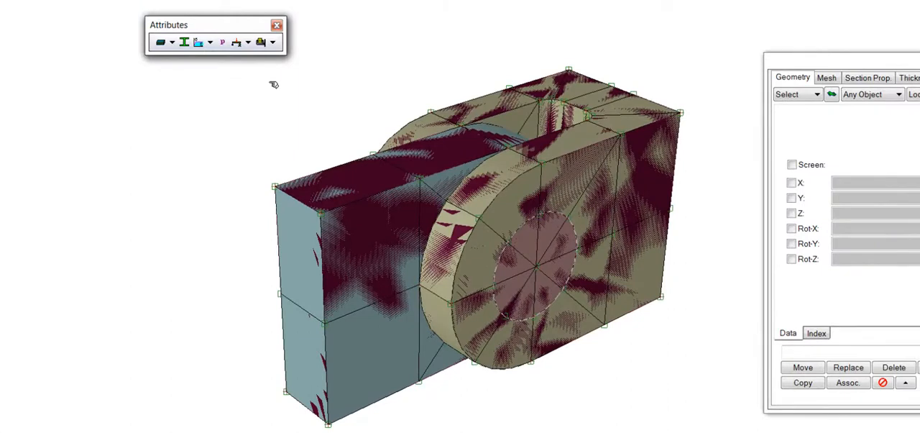
mouse_move(287, 112)
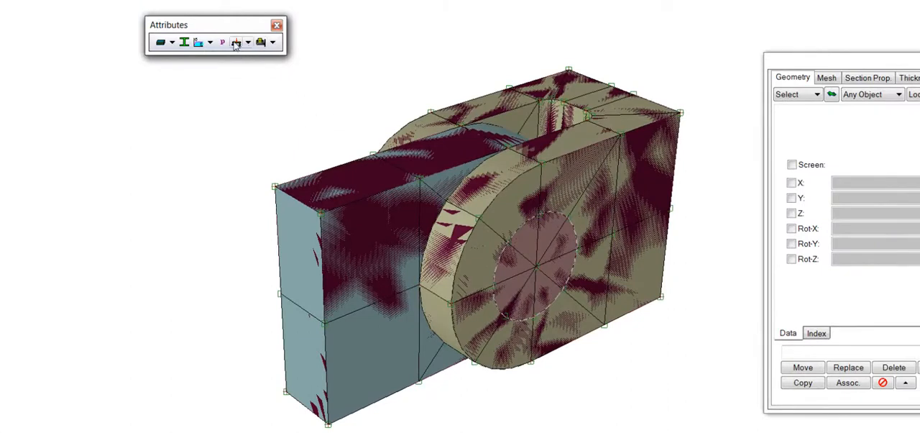
Show the Reference/Theory/Units toolbar with 3D, Elasticity and units settings.
left_click(236, 42)
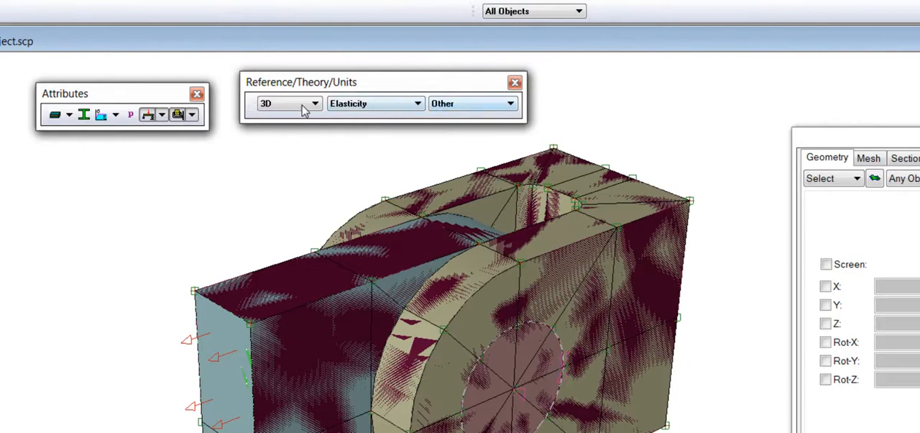
left_click(315, 103)
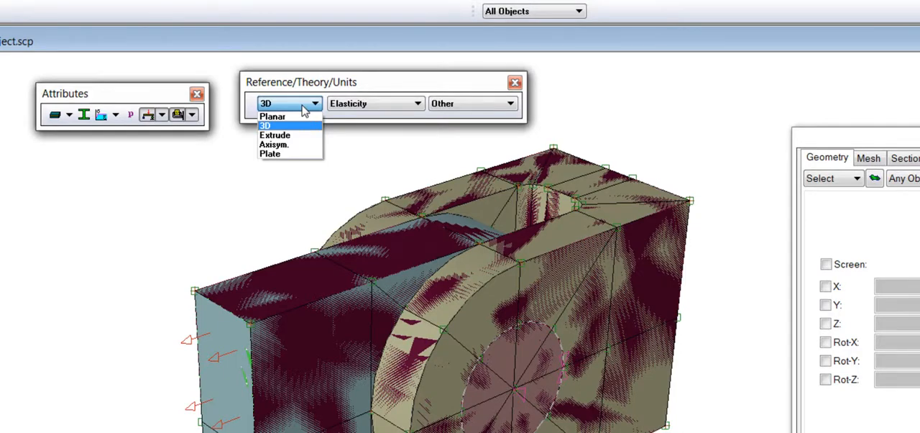
left_click(287, 127)
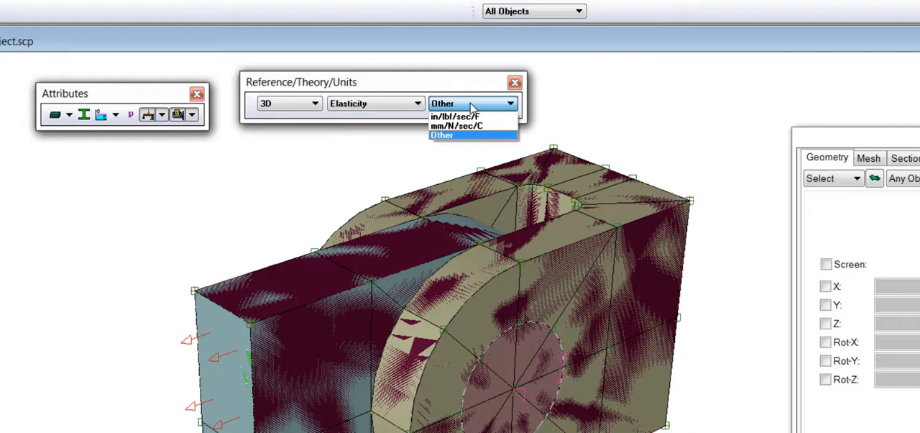
left_click(440, 135)
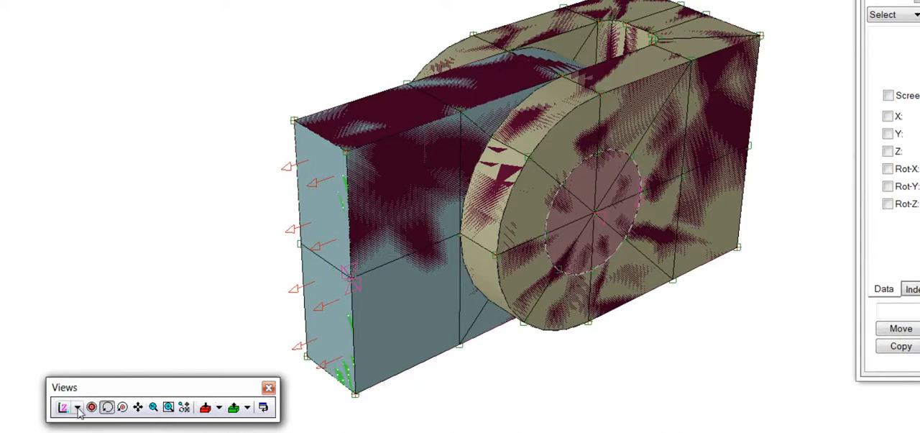
Switch the lug to the Top (Y+) standard view, then pick another standard view.
left_click(77, 407)
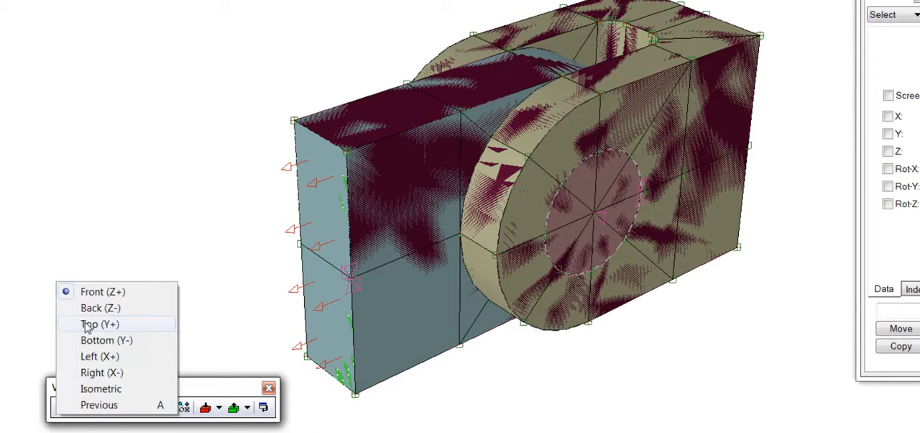
left_click(99, 324)
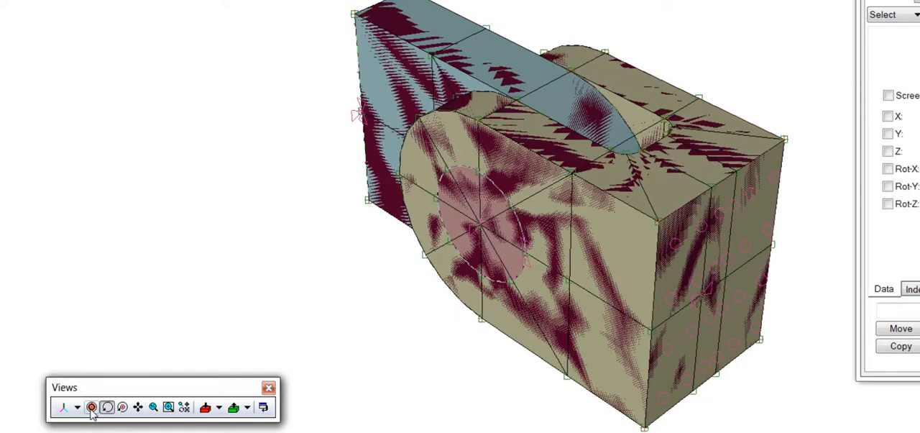
left_click(92, 407)
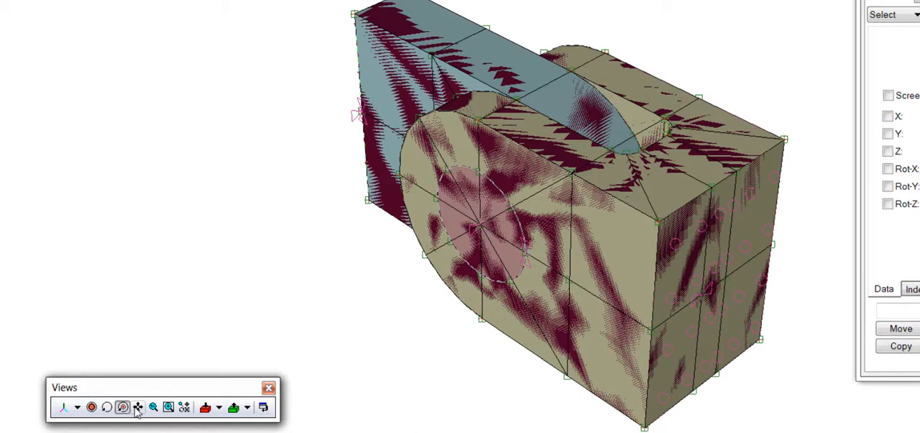
mouse_move(138, 407)
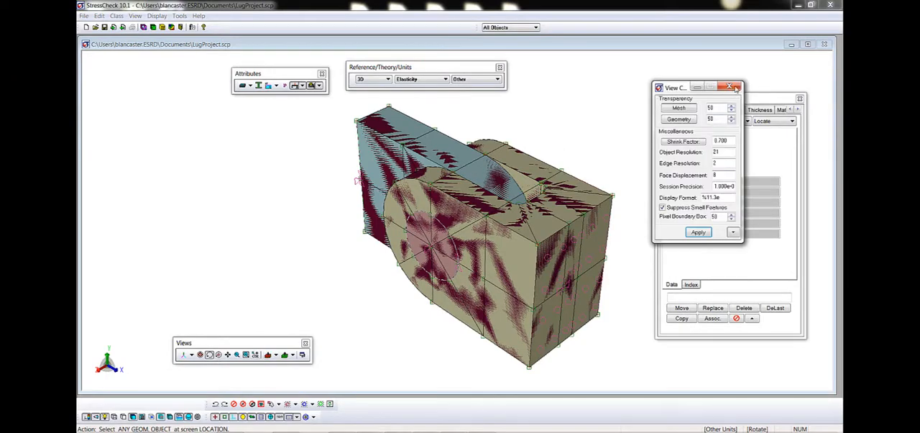
Close the View Controls dialog and bring up the Display Options tool palette.
left_click(736, 86)
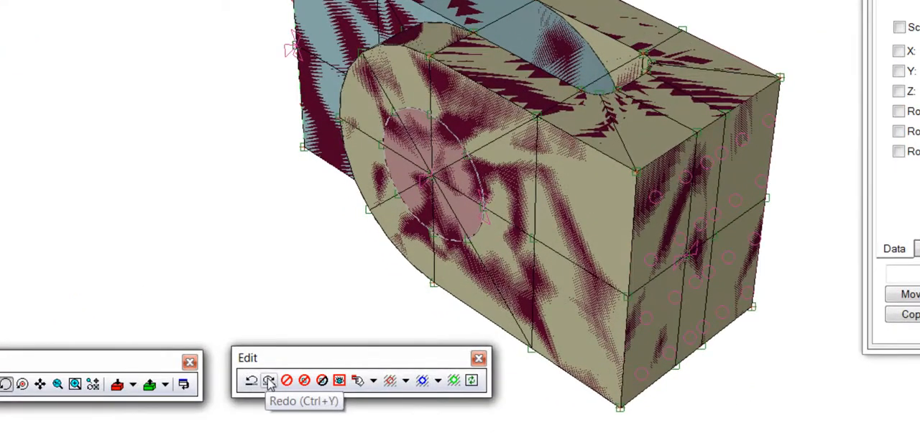
mouse_move(305, 379)
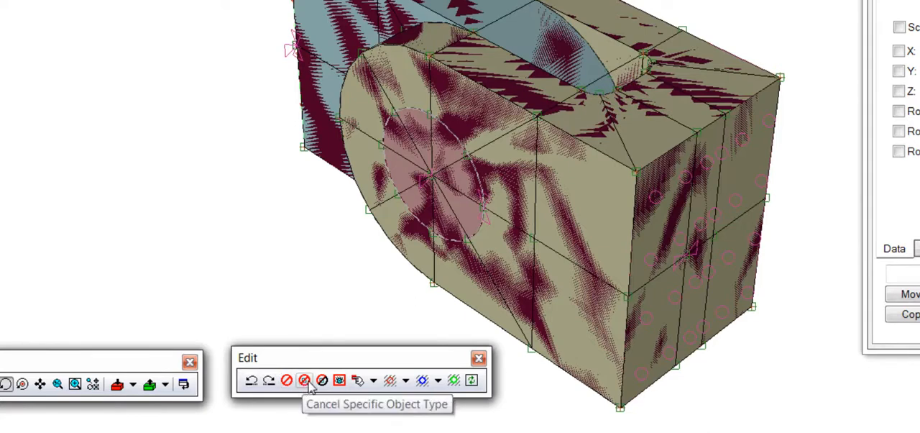
mouse_move(322, 380)
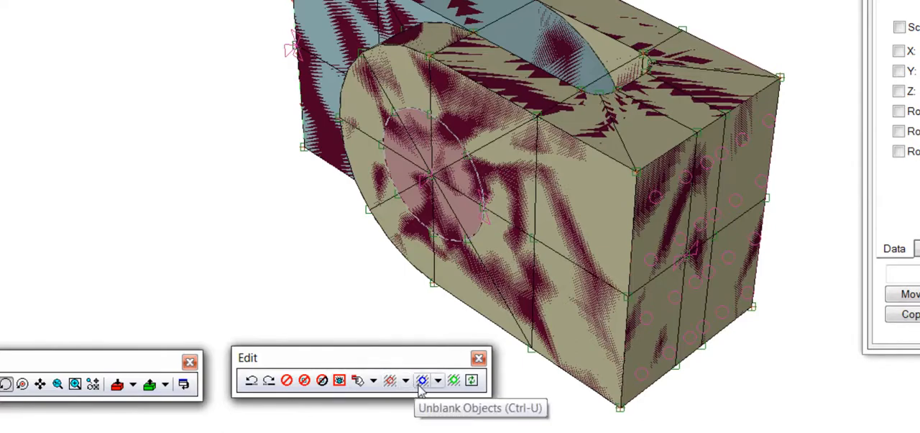
mouse_move(471, 379)
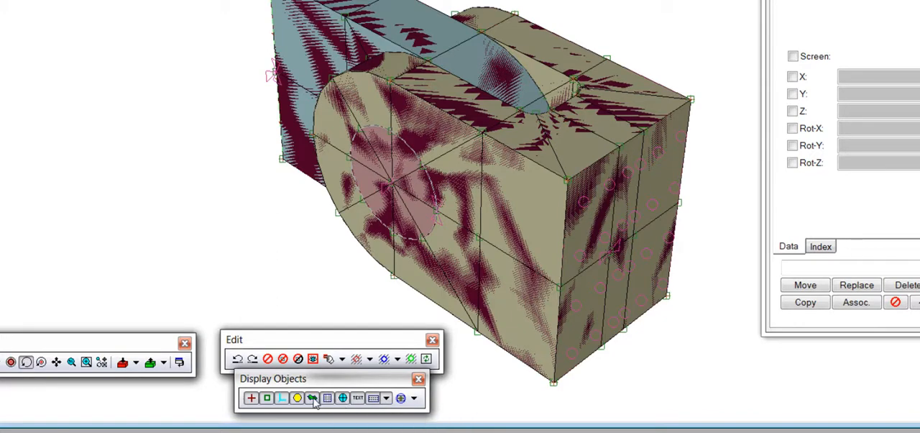
left_click(311, 397)
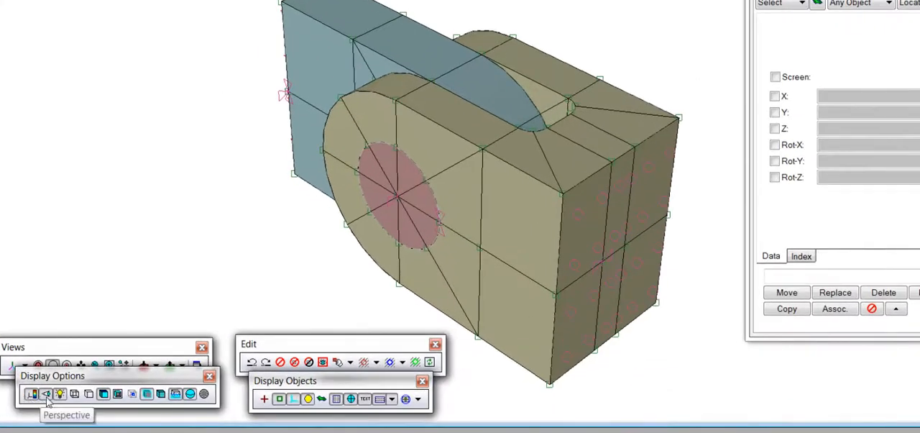
mouse_move(45, 404)
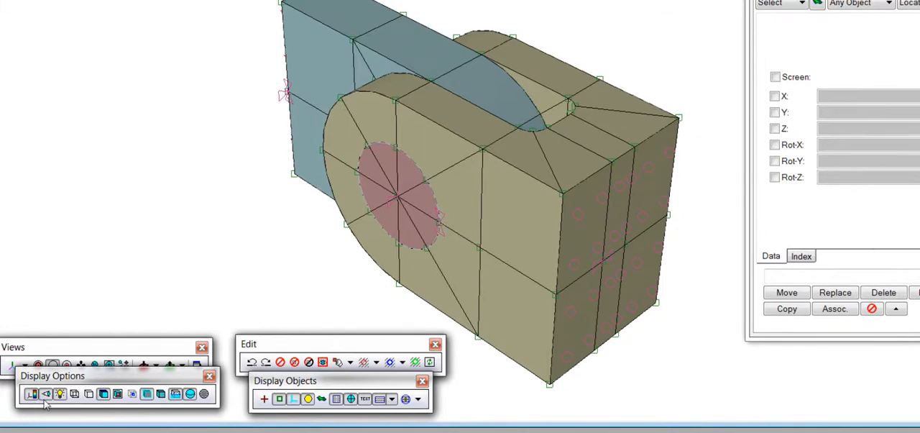
Toggle perspective and shaded display, then turn on shrunken-element display of the lug.
left_click(61, 394)
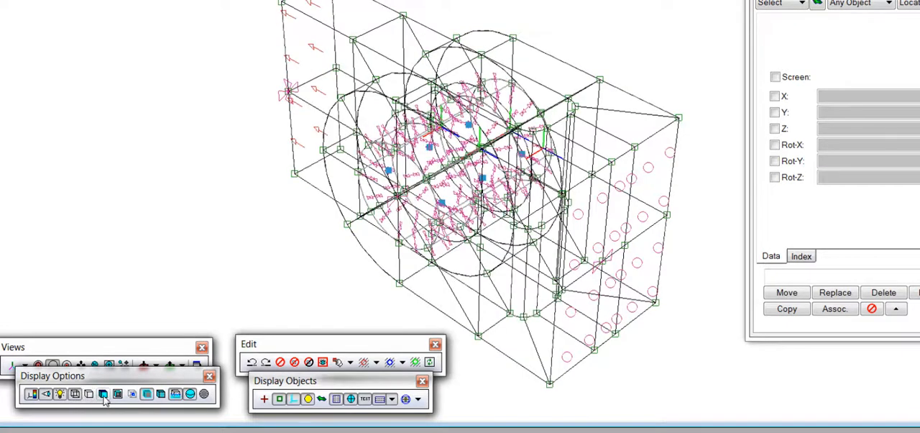
left_click(118, 394)
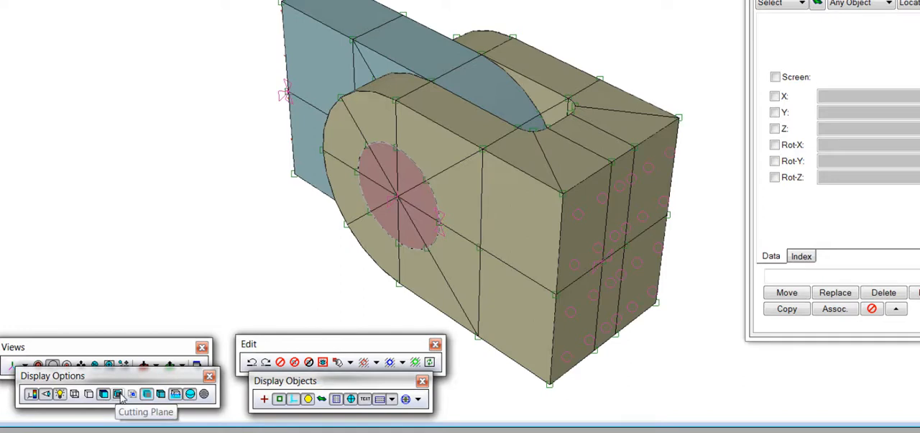
left_click(132, 394)
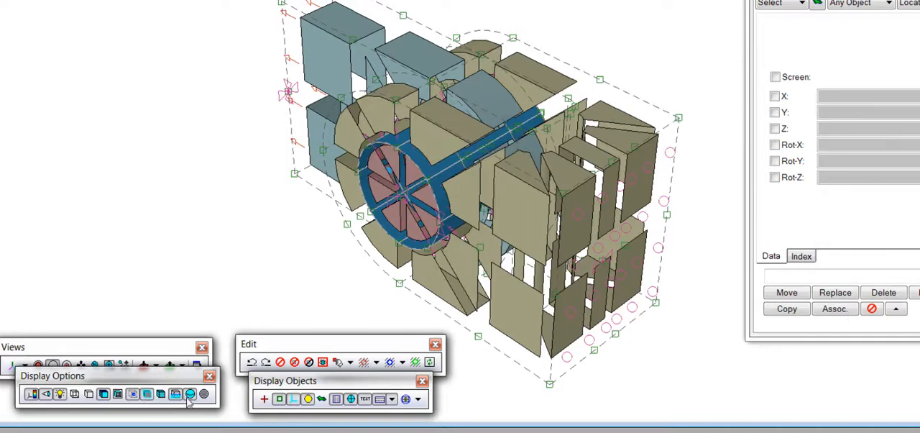
mouse_move(176, 394)
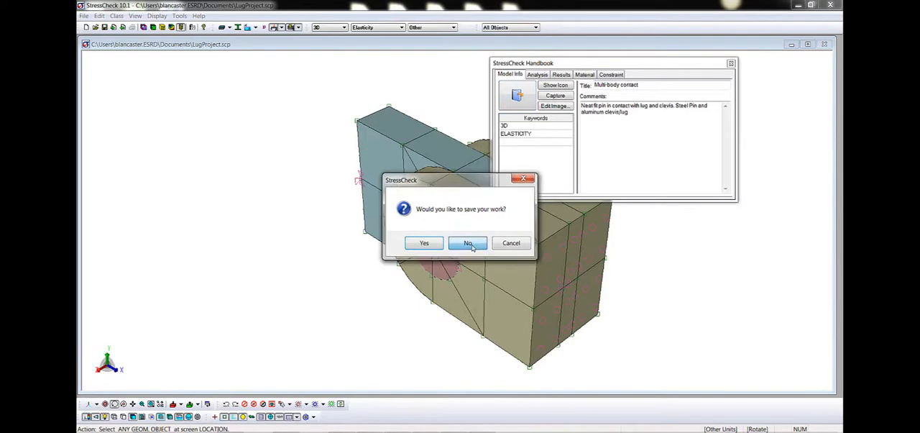
Discard the lug changes and view the rod end's Parameters and Rules tabs in Model Information.
left_click(467, 241)
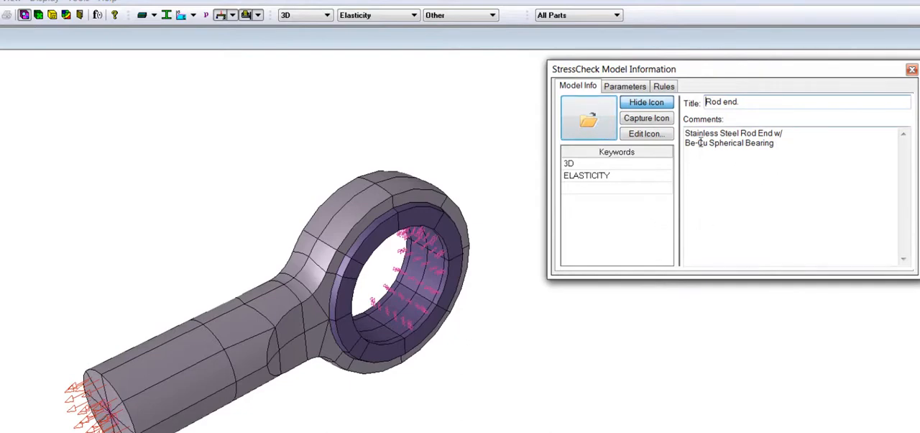
left_click(625, 86)
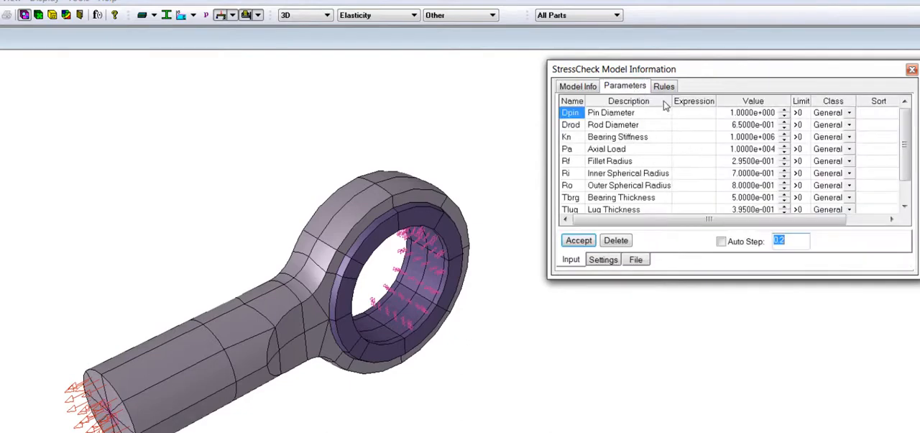
left_click(663, 87)
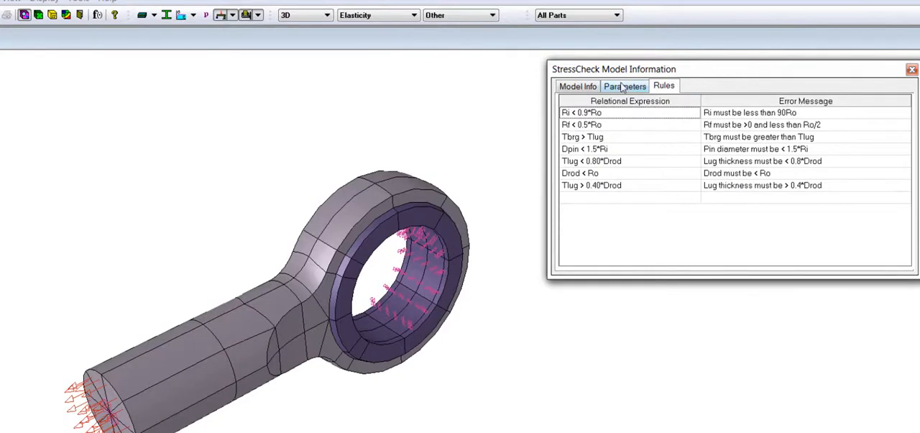
left_click(624, 86)
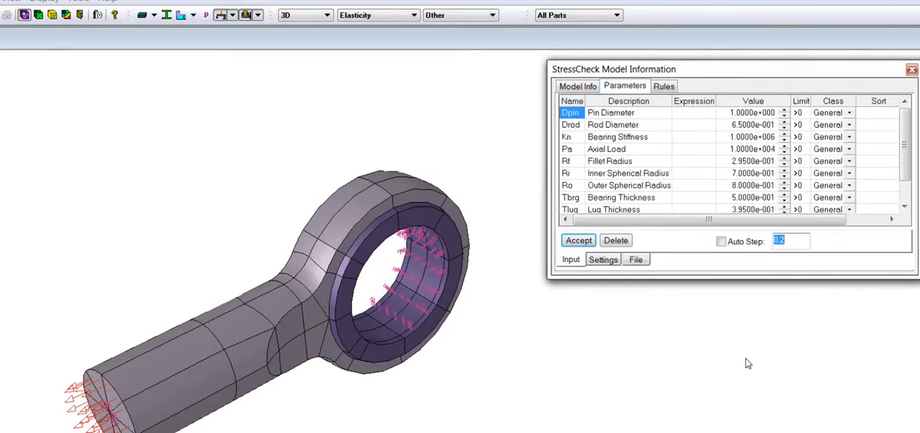
mouse_move(747, 309)
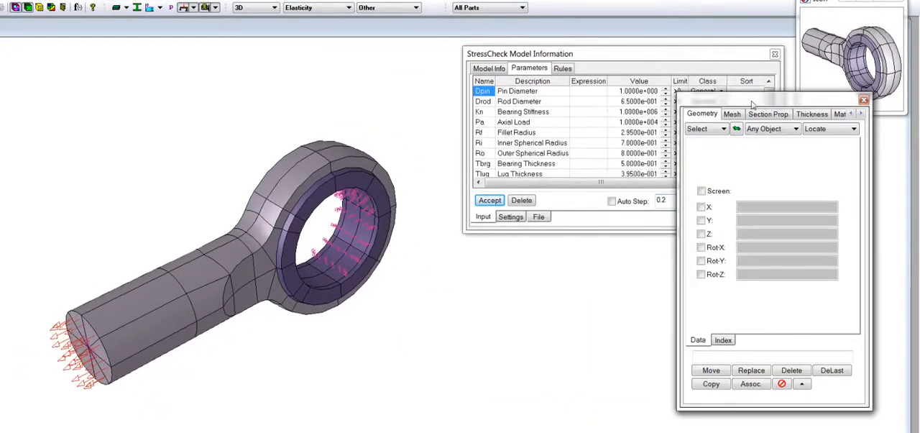
Browse the Mesh input options and the list of geometry objects that can be created.
left_click_drag(751, 101, 694, 121)
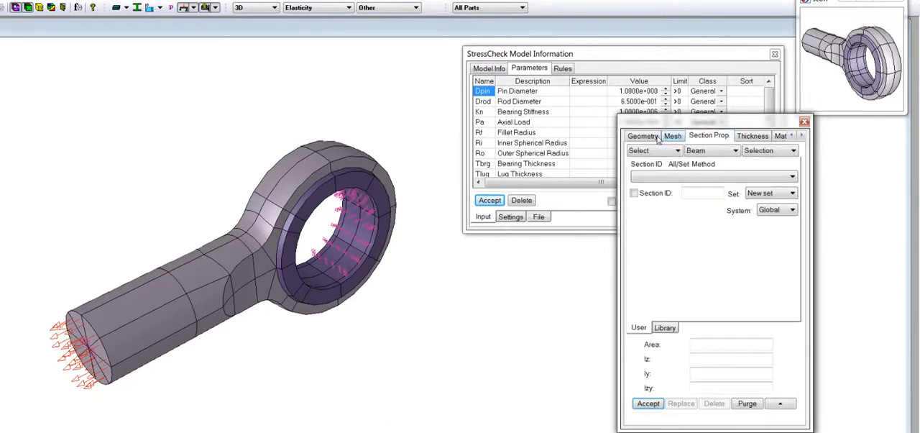
left_click(641, 135)
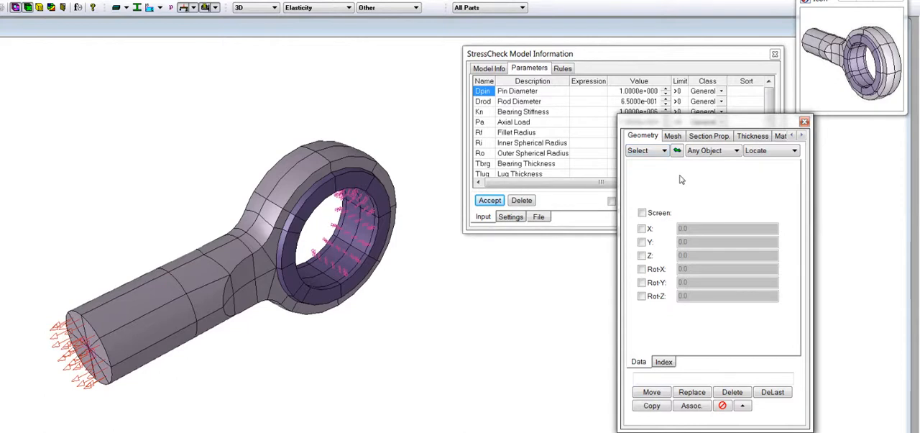
mouse_move(685, 182)
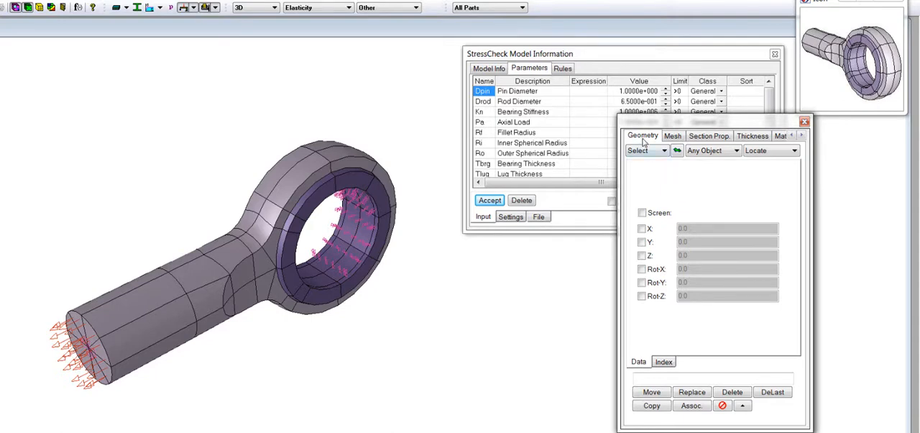
mouse_move(652, 159)
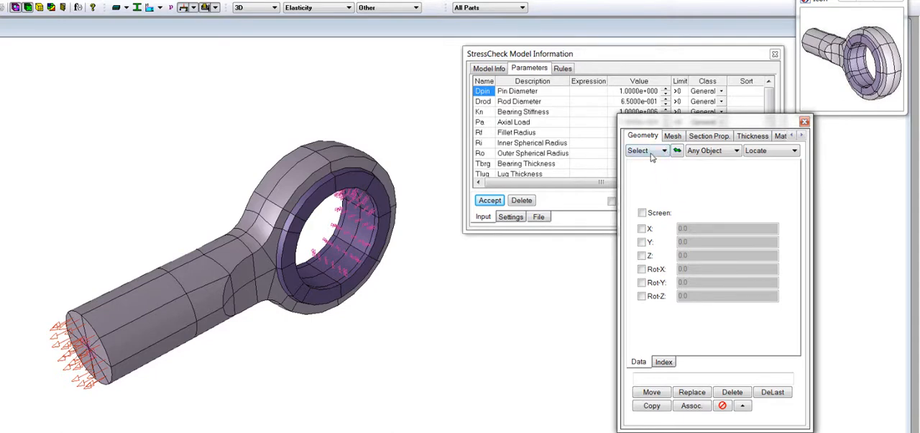
left_click(733, 150)
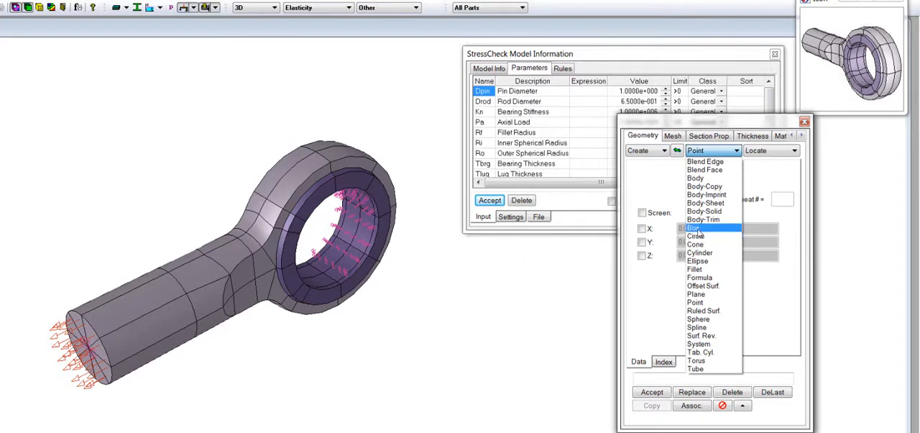
left_click(695, 227)
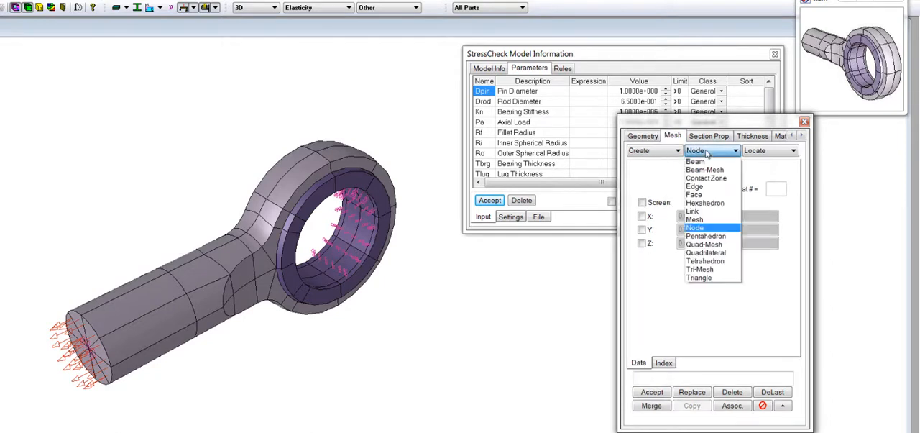
Move to the Load input class and inspect the LOAD1 traction load settings.
left_click(754, 135)
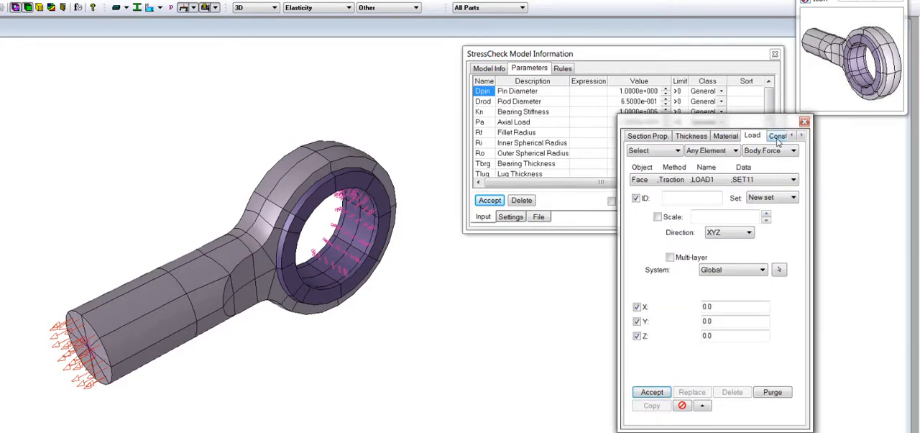
left_click(780, 135)
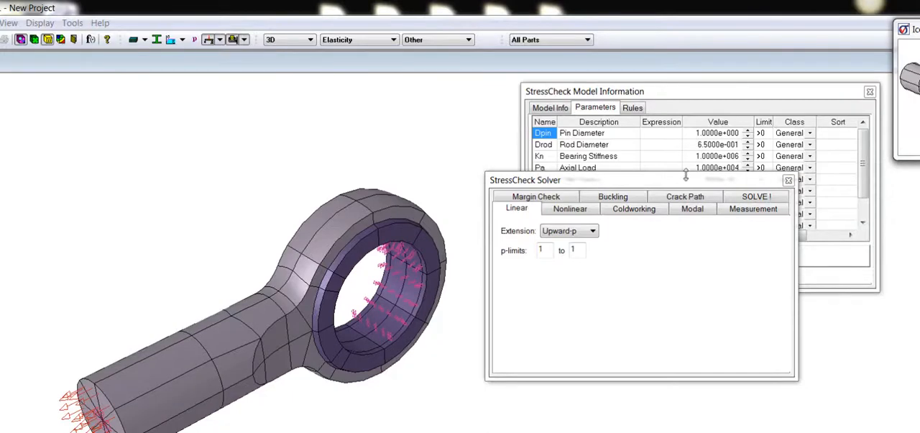
Set the upper p-limit to 6 on the Linear tab and start the linear solve.
left_click_drag(525, 179, 501, 218)
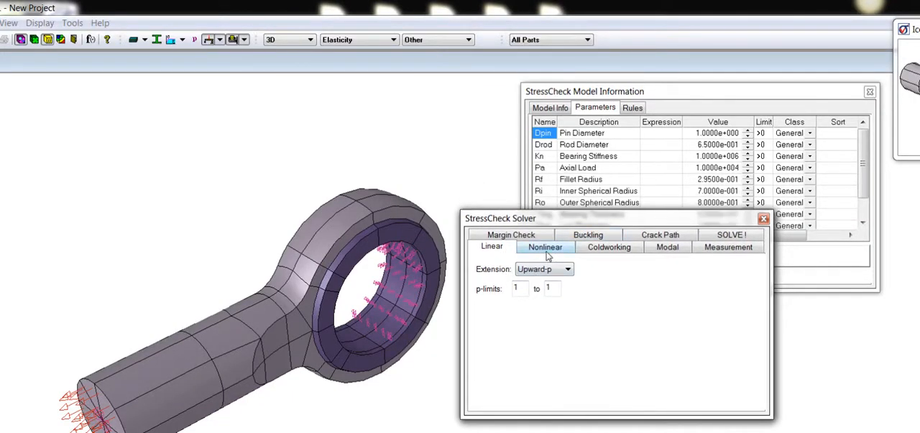
mouse_move(624, 253)
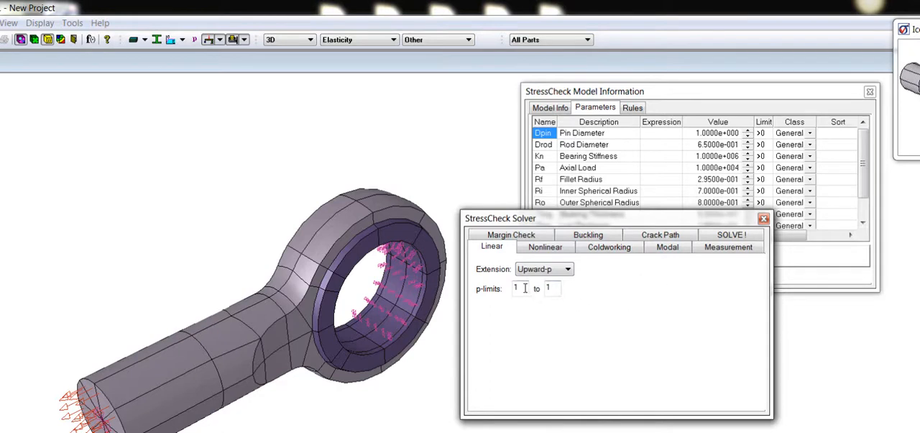
triple_click(515, 288)
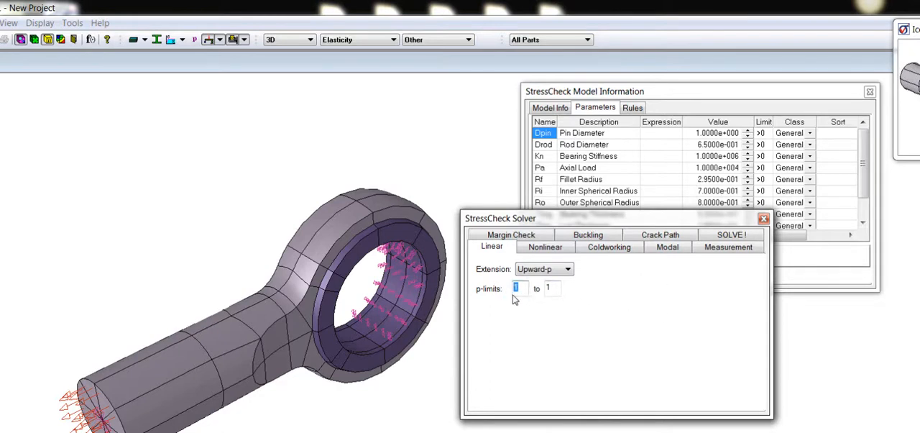
type("6")
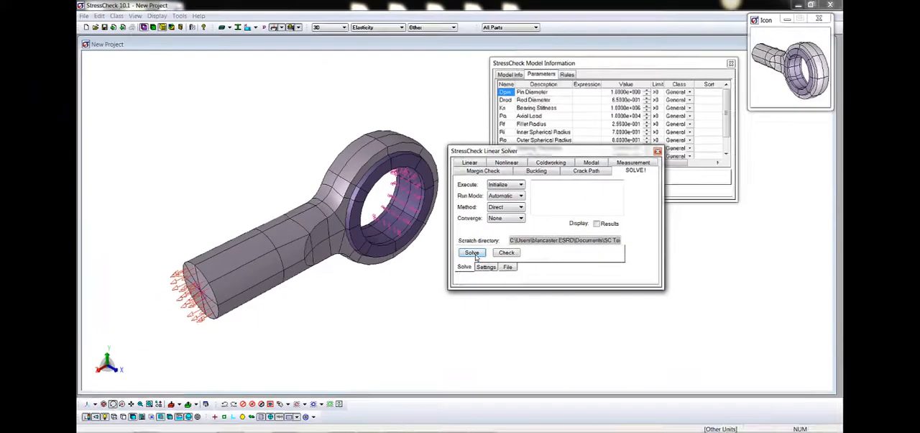
left_click(472, 253)
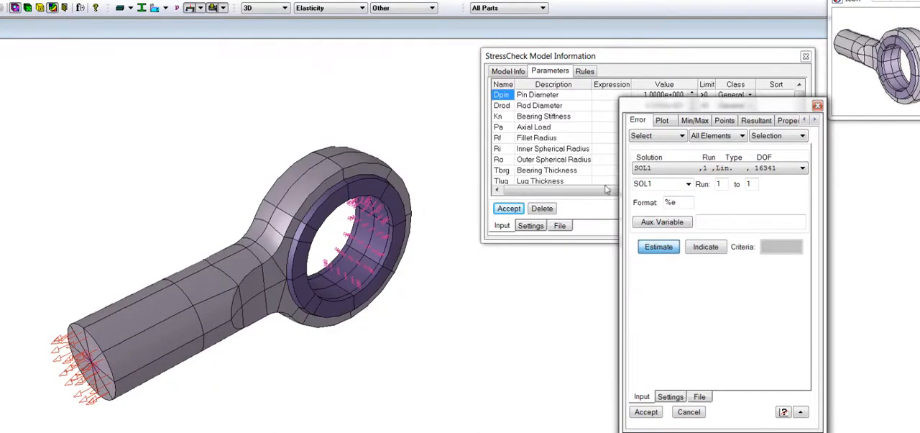
mouse_move(726, 213)
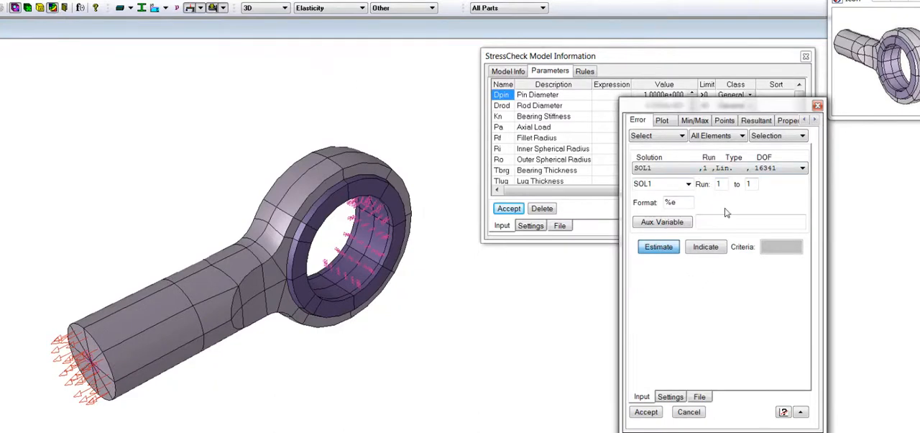
mouse_move(717, 132)
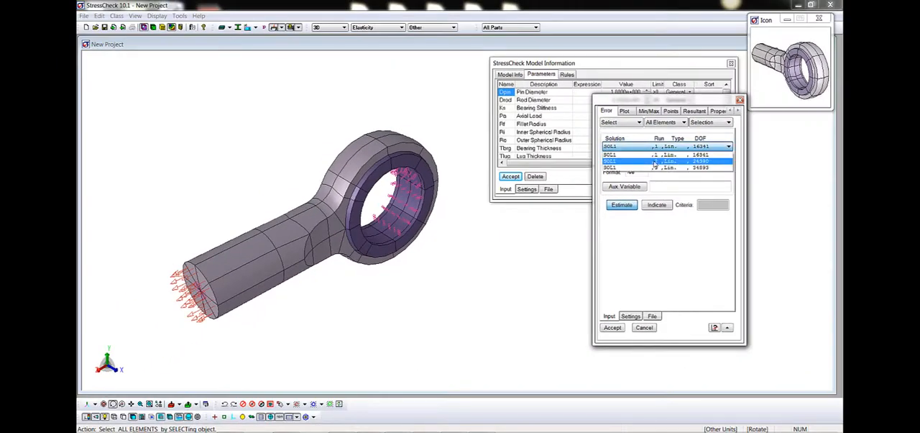
Estimate SOL1's error, check the Plot and MinMax results with Maximum, then accept and close.
left_click(621, 205)
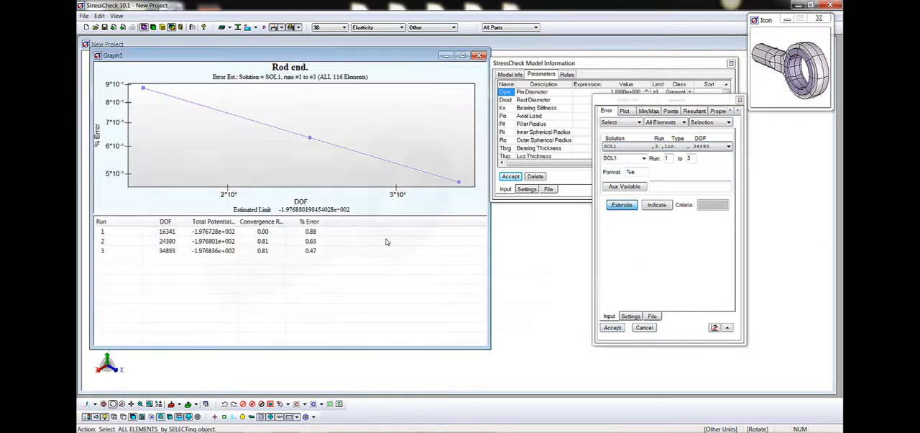
left_click(498, 316)
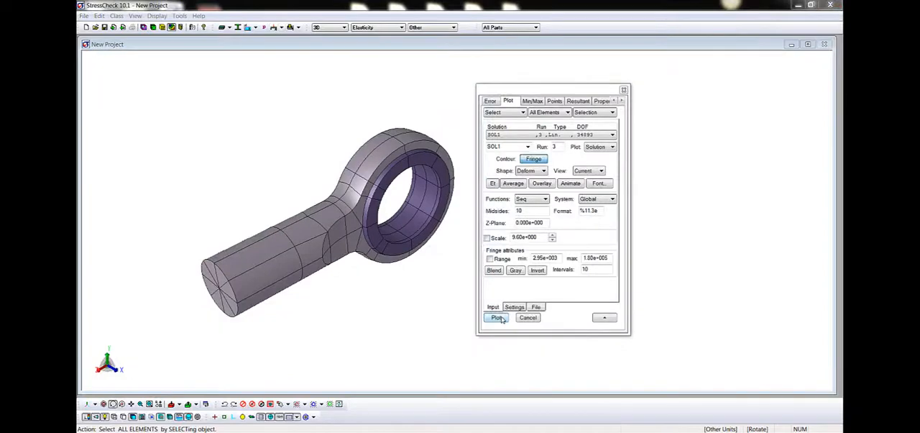
left_click(497, 317)
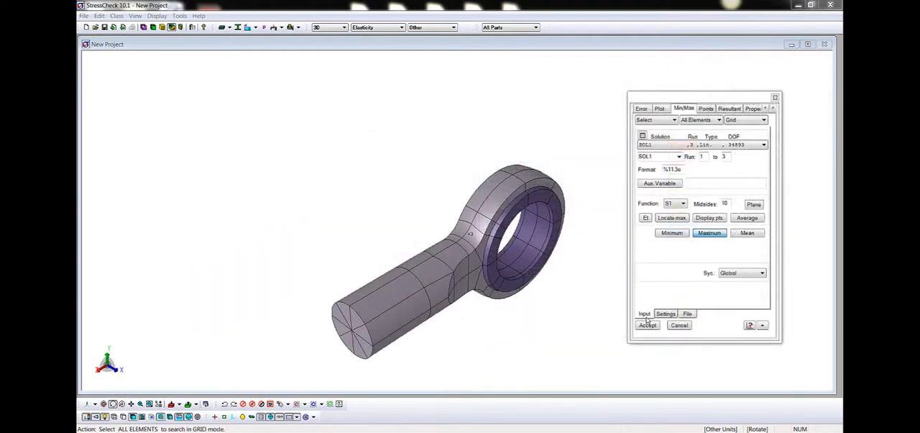
left_click(647, 325)
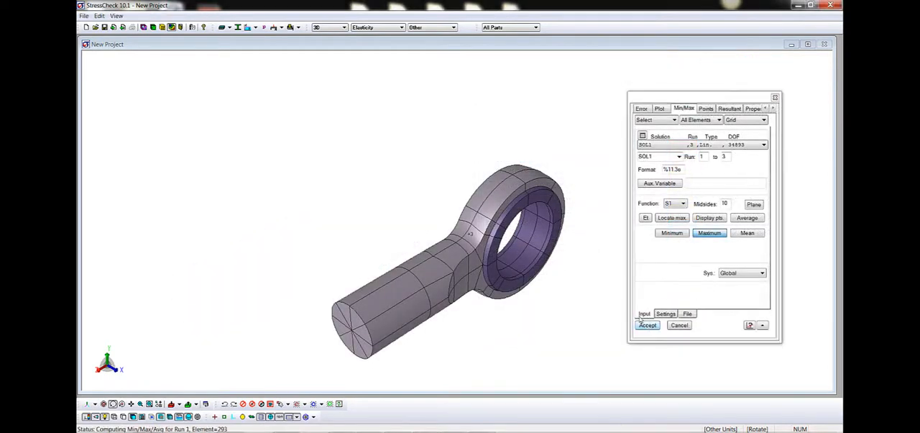
left_click(647, 325)
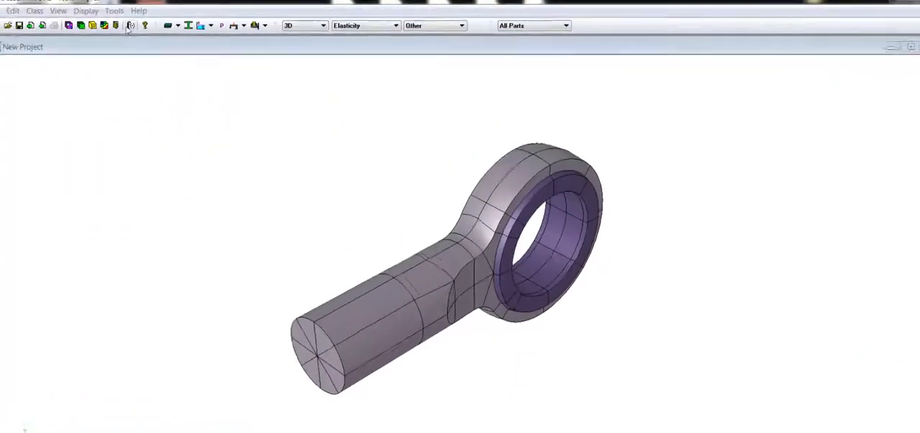
Show the Formula(e) window listing BEARING and DELTA, moved toward the centre.
left_click(128, 24)
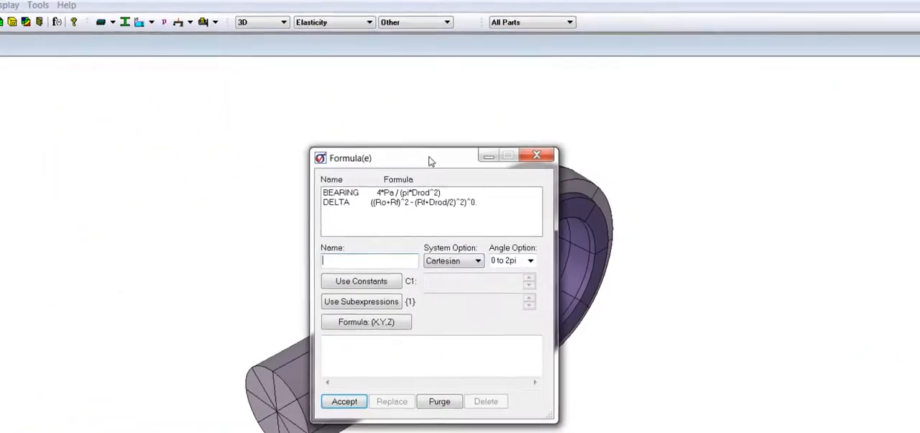
left_click_drag(429, 159, 410, 149)
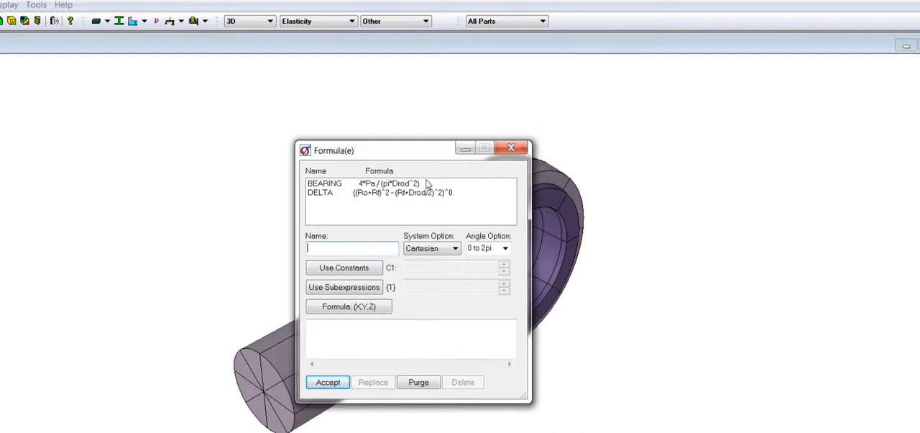
mouse_move(414, 198)
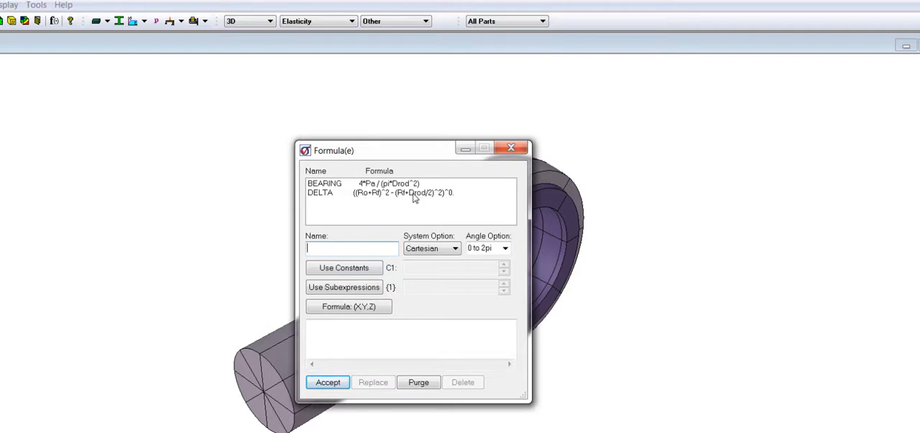
left_click(512, 147)
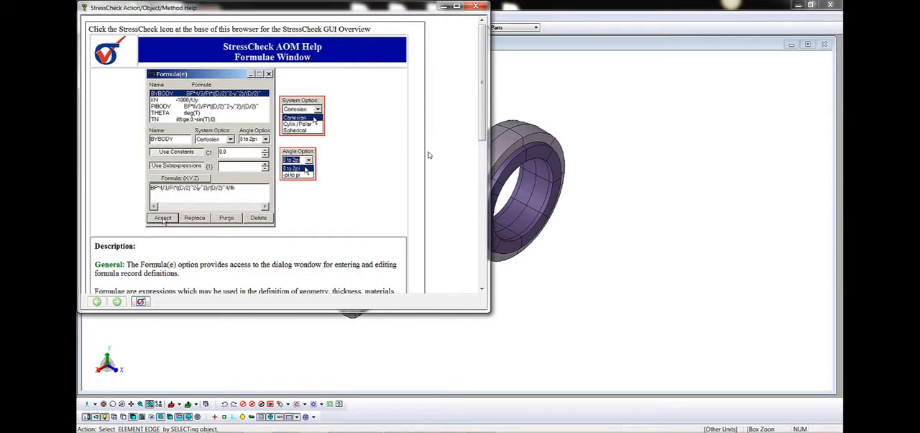
mouse_move(328, 19)
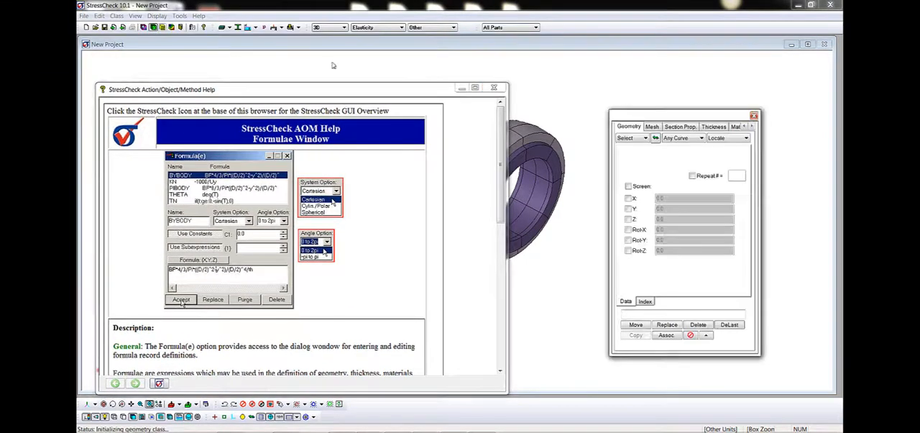
Bring up the help page on selecting any geometry object to locate.
left_click(699, 138)
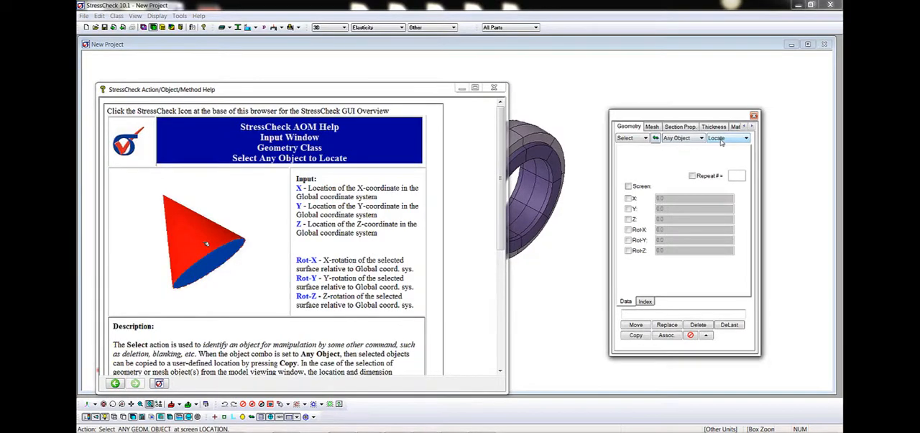